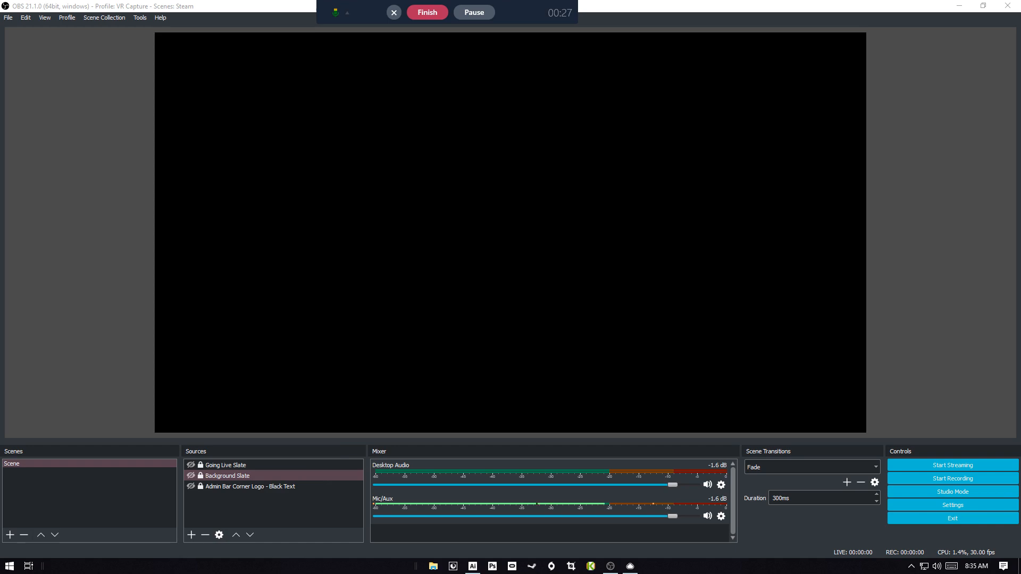
- Review the Going Live, logo and Background Slate sources, then switch to the Illustrator slate artwork
left_click(225, 465)
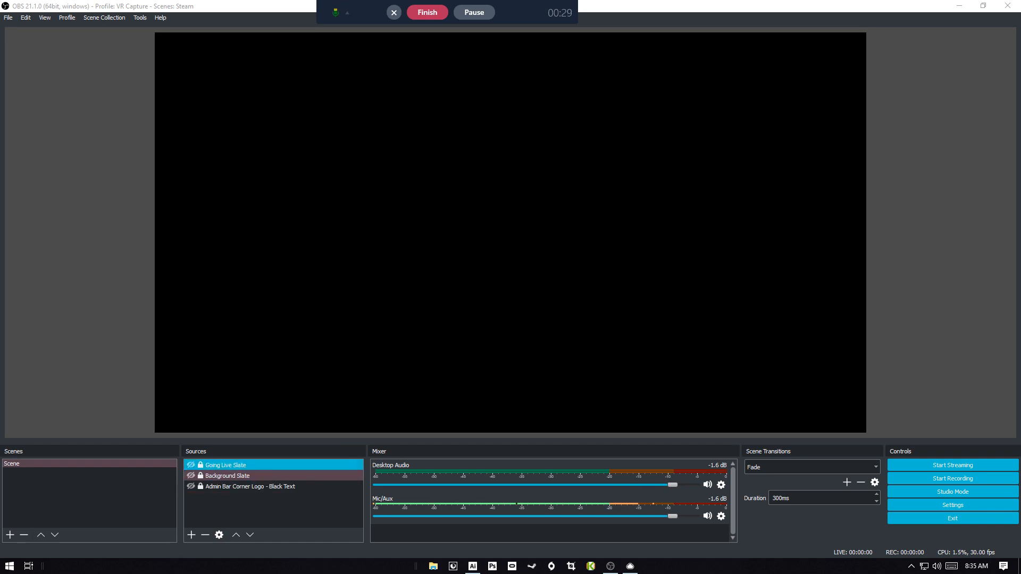
left_click(249, 486)
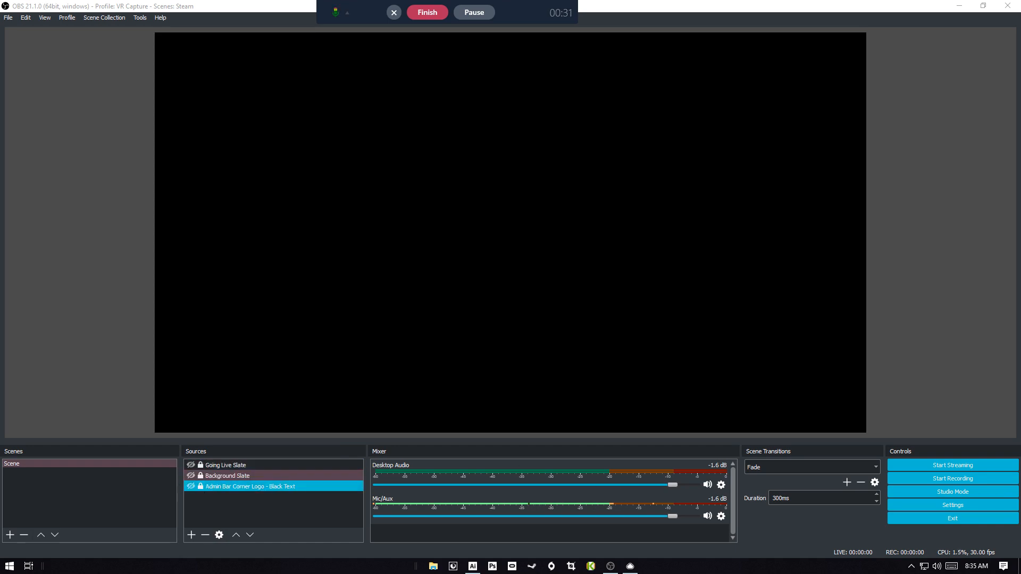
left_click(227, 475)
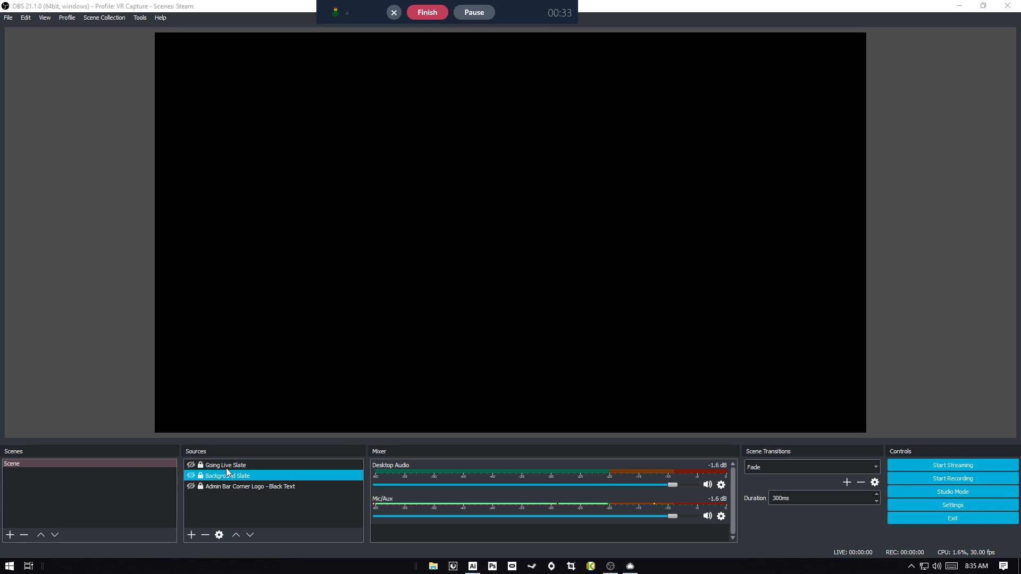
left_click(190, 465)
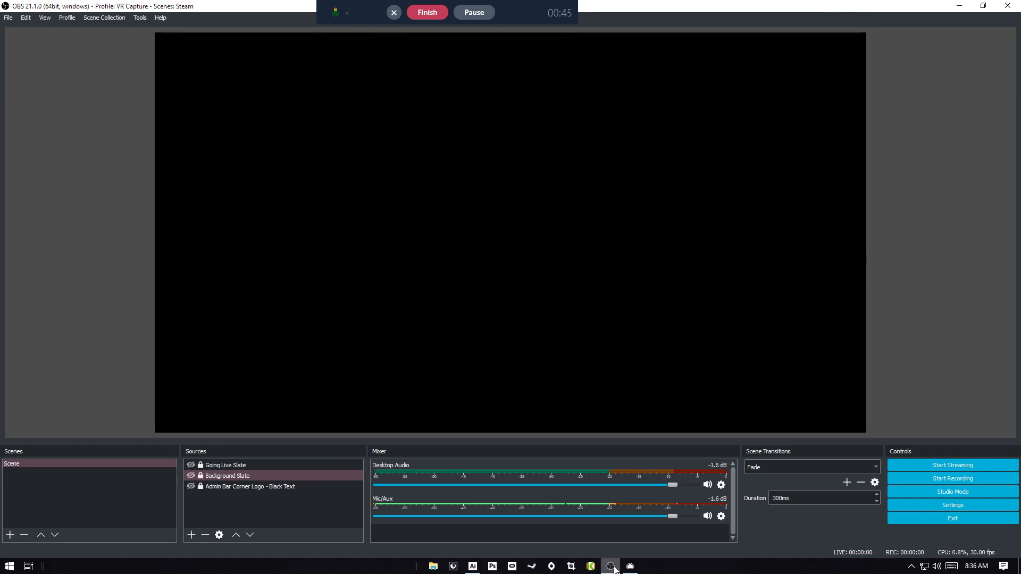
left_click(471, 566)
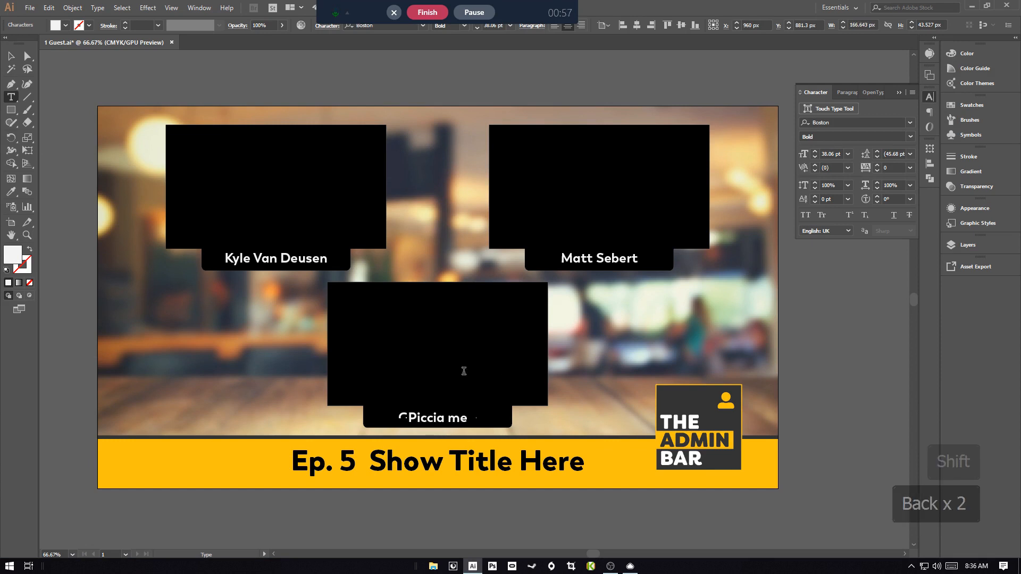
- Rename the third guest to Piccia Neri and retitle the banner Ep. 5 Define Design
double_click(435, 417)
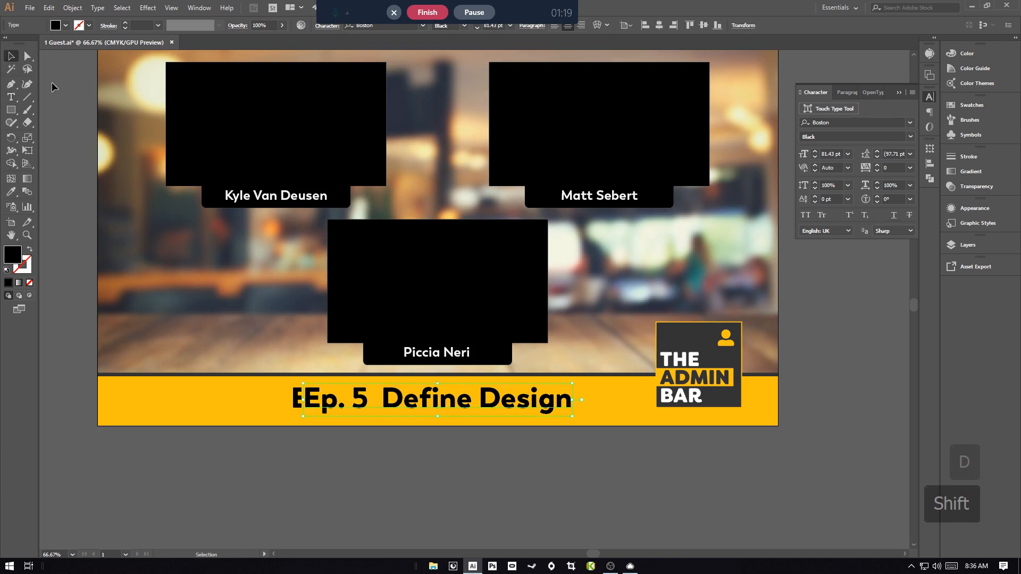
left_click(29, 8)
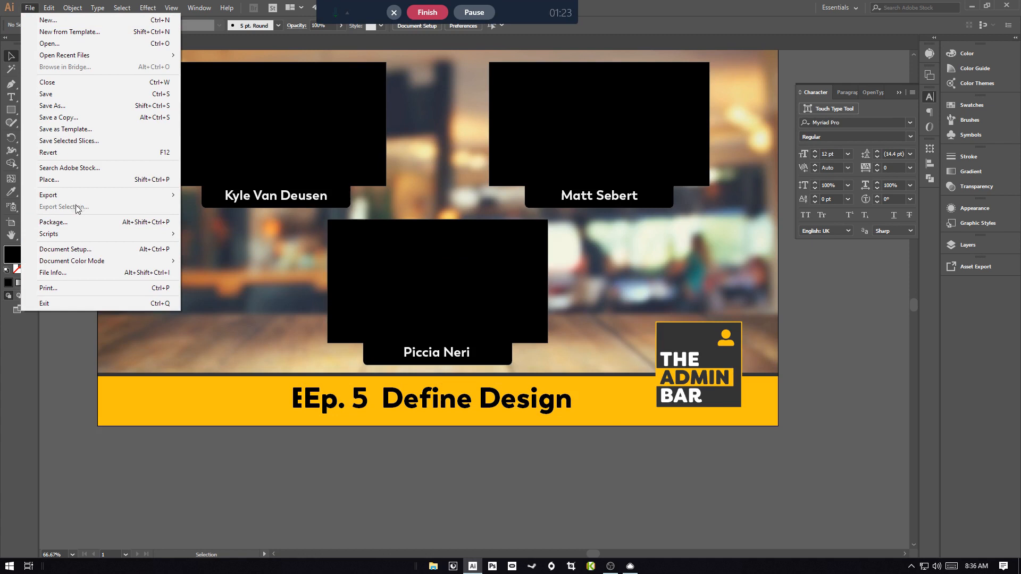
- Export the slate as '0005 define design.jpg' into the Slates > Shows folder with default JPEG options
left_click(48, 195)
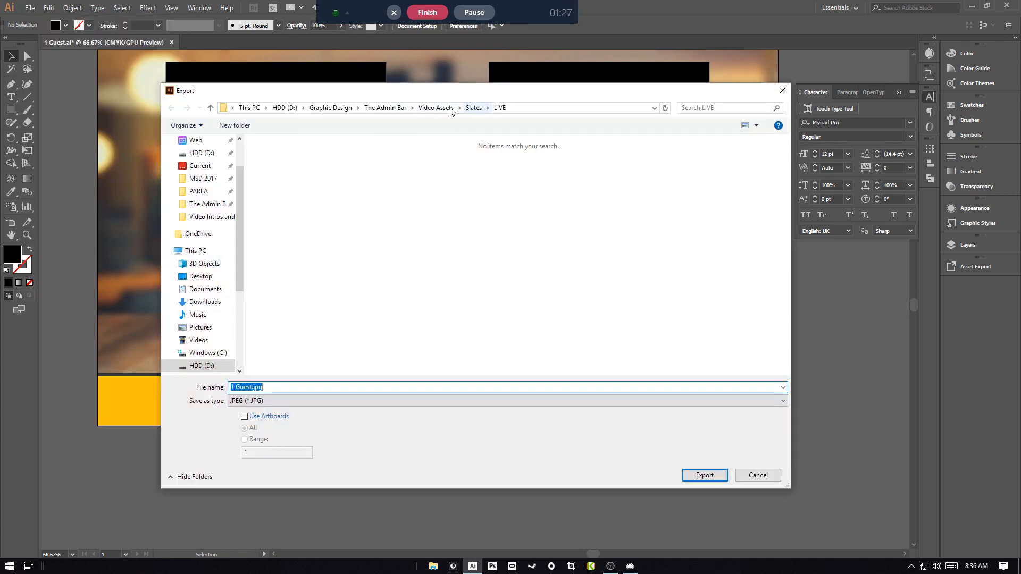
left_click(475, 107)
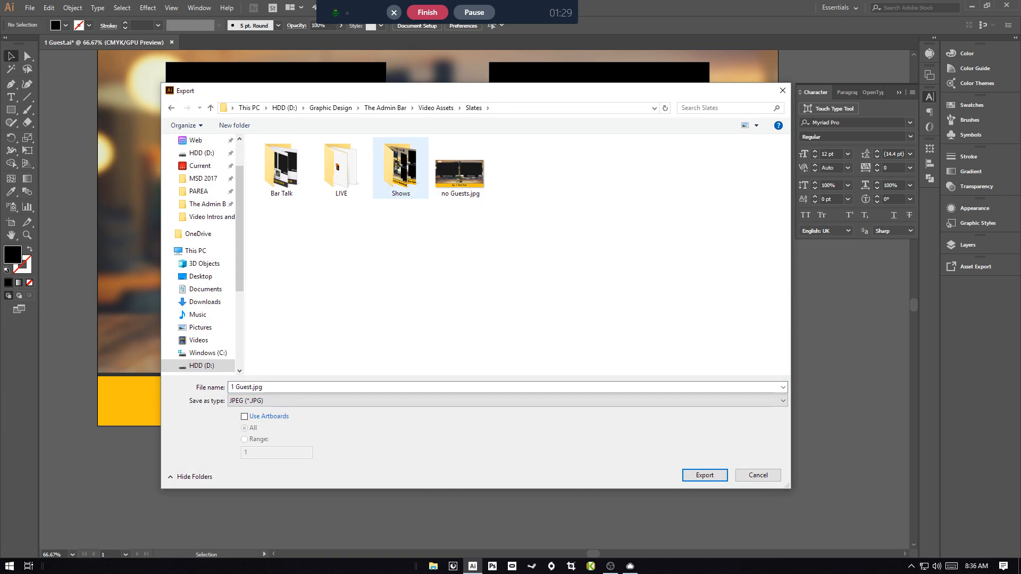
double_click(400, 165)
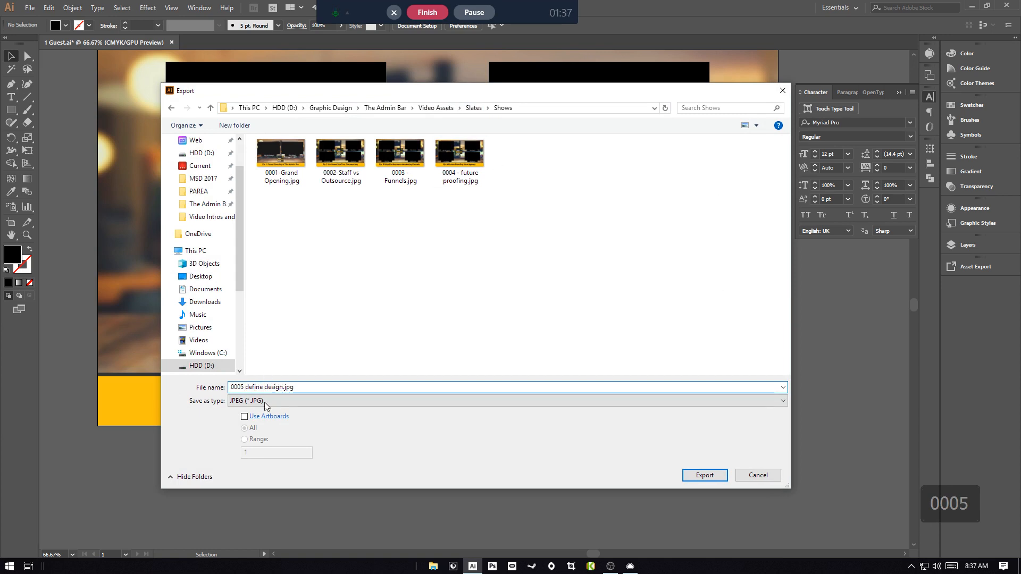
left_click(704, 474)
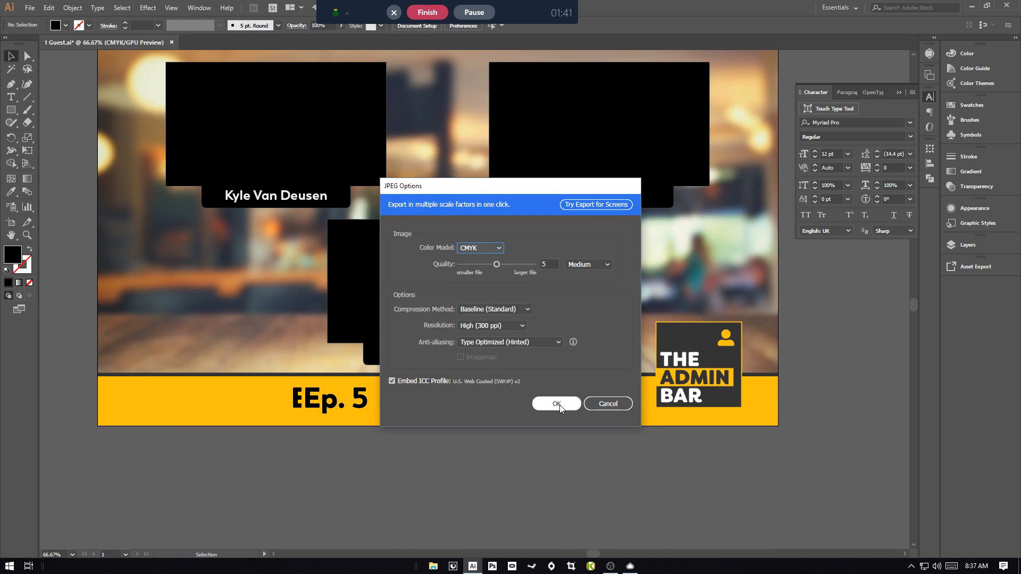
left_click(555, 404)
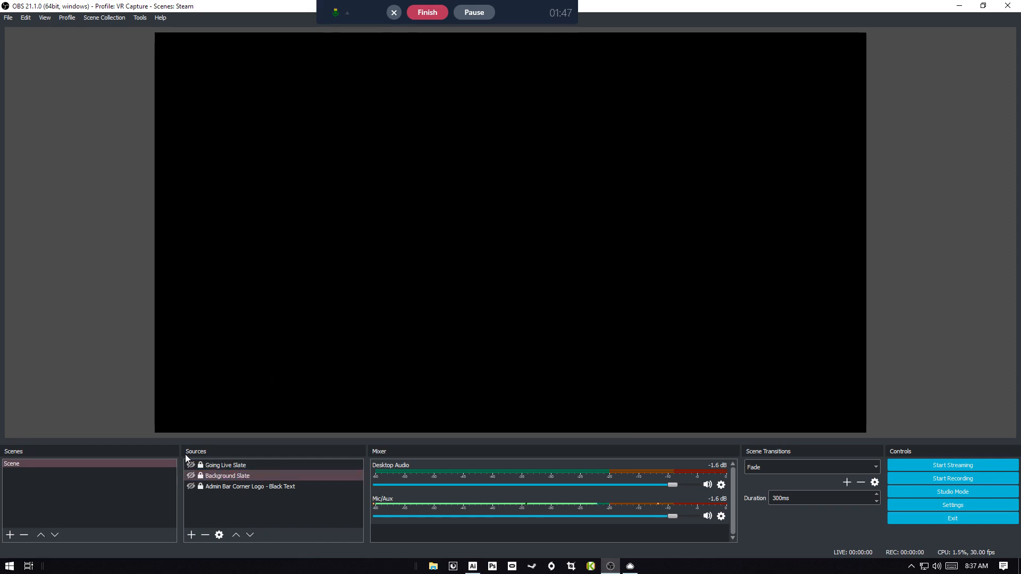
- Point the Background Slate source at the new '0005 define design.jpg' image
left_click(191, 477)
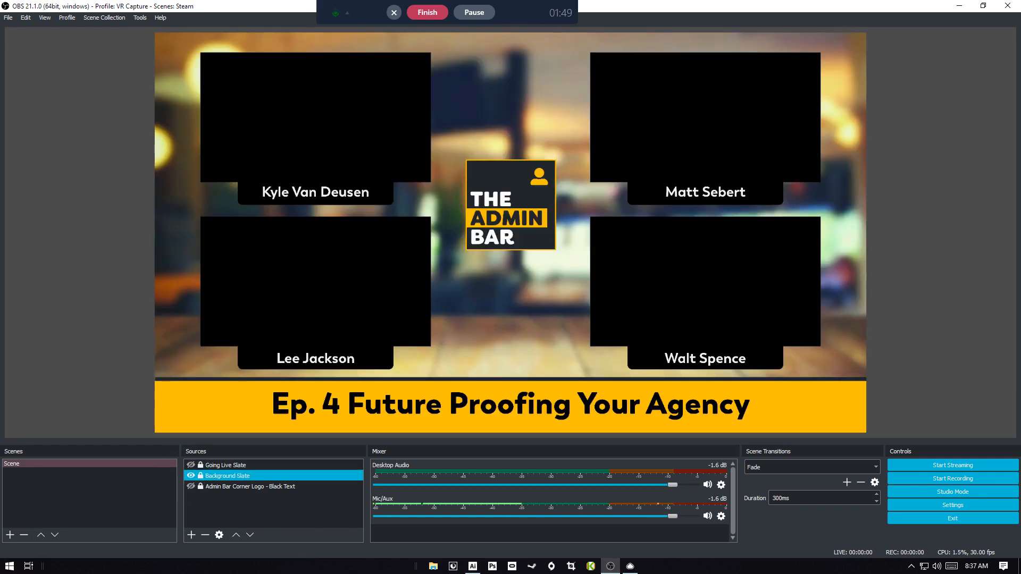
right_click(226, 476)
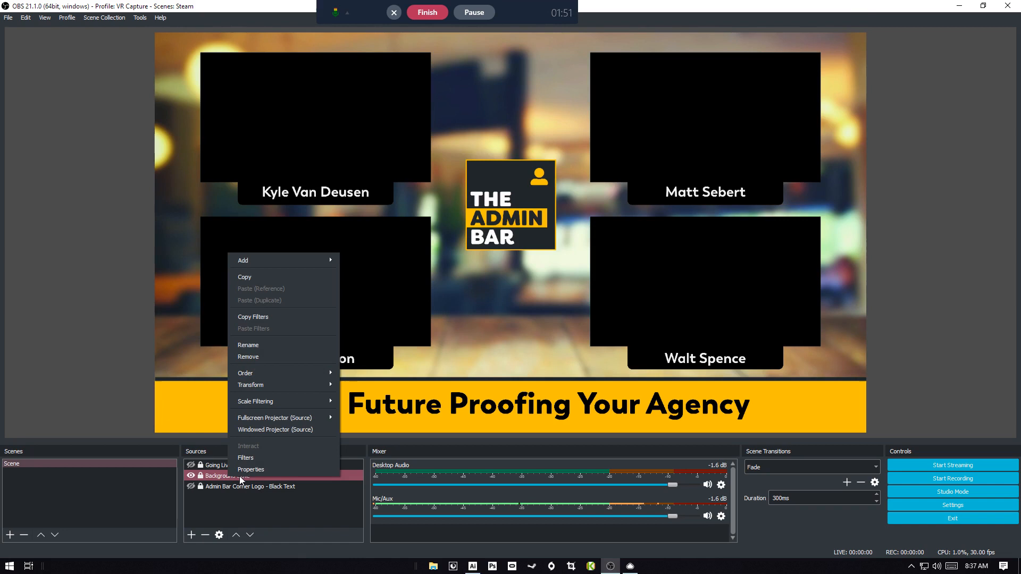
mouse_move(249, 345)
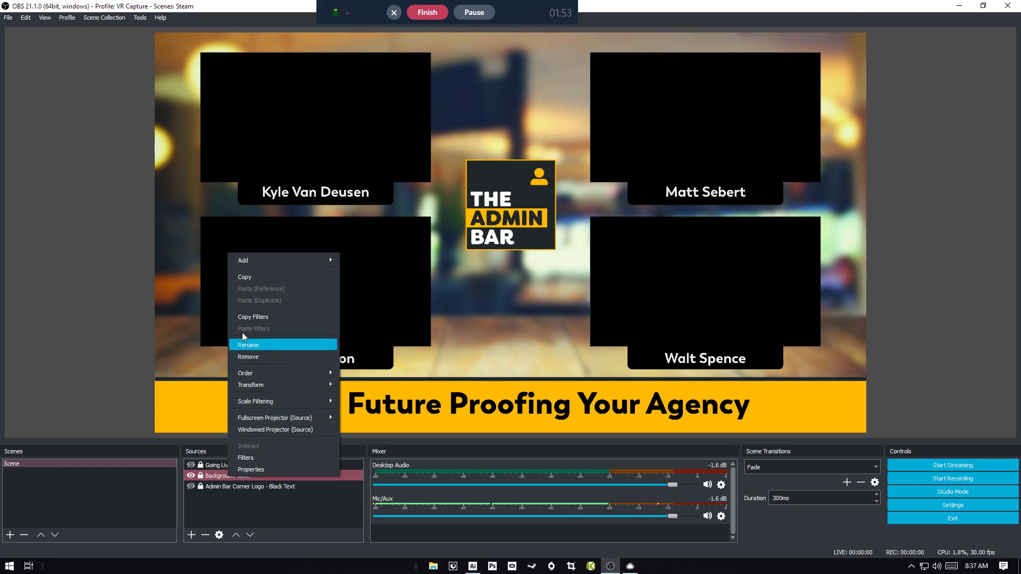
left_click(251, 469)
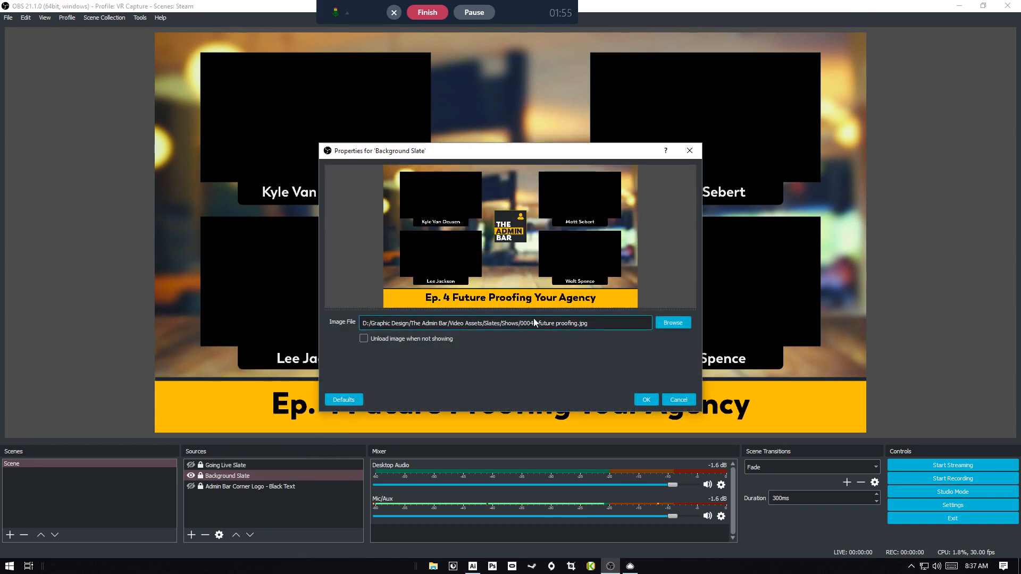
left_click(672, 322)
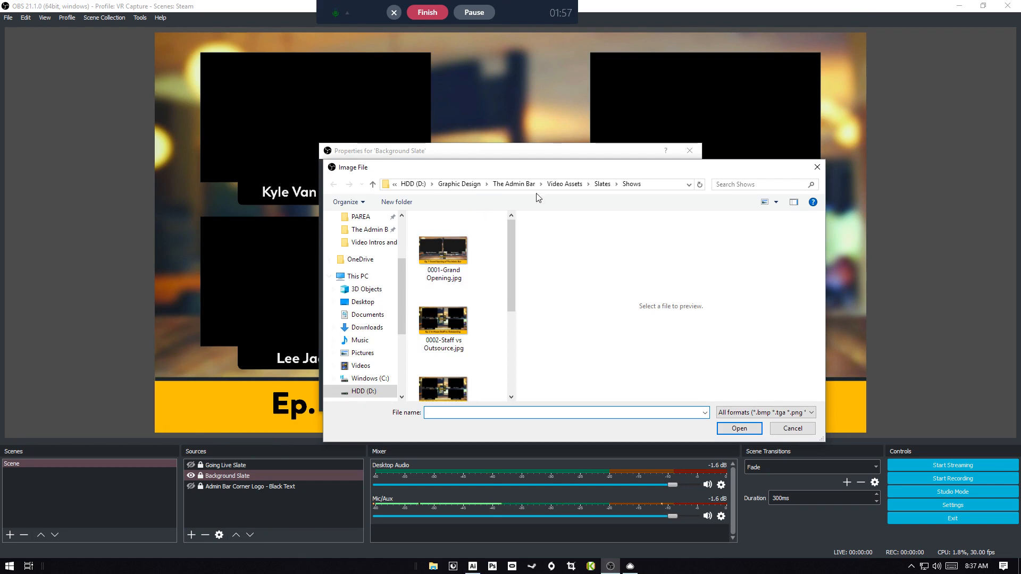
scroll("down", 3)
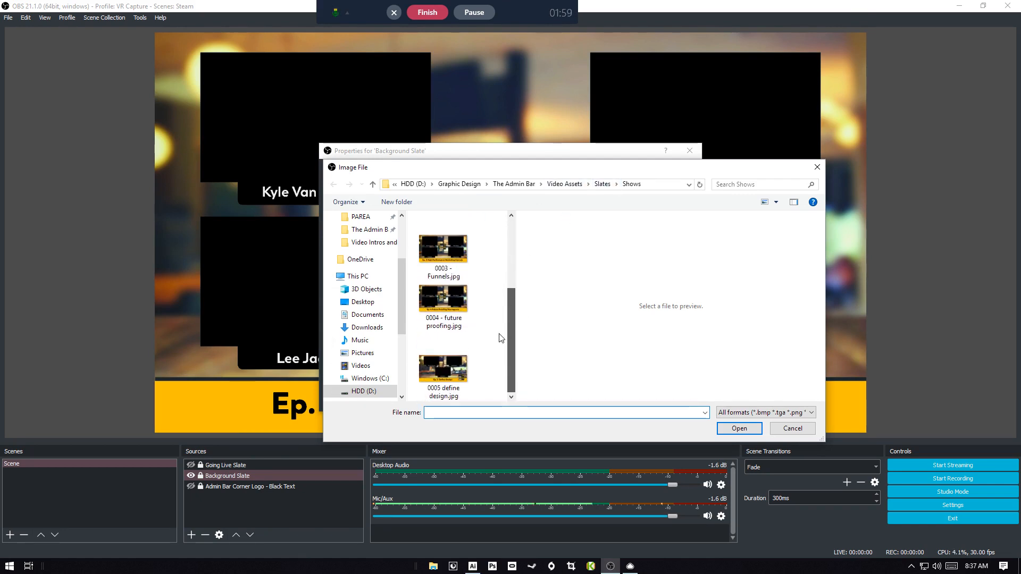
double_click(442, 368)
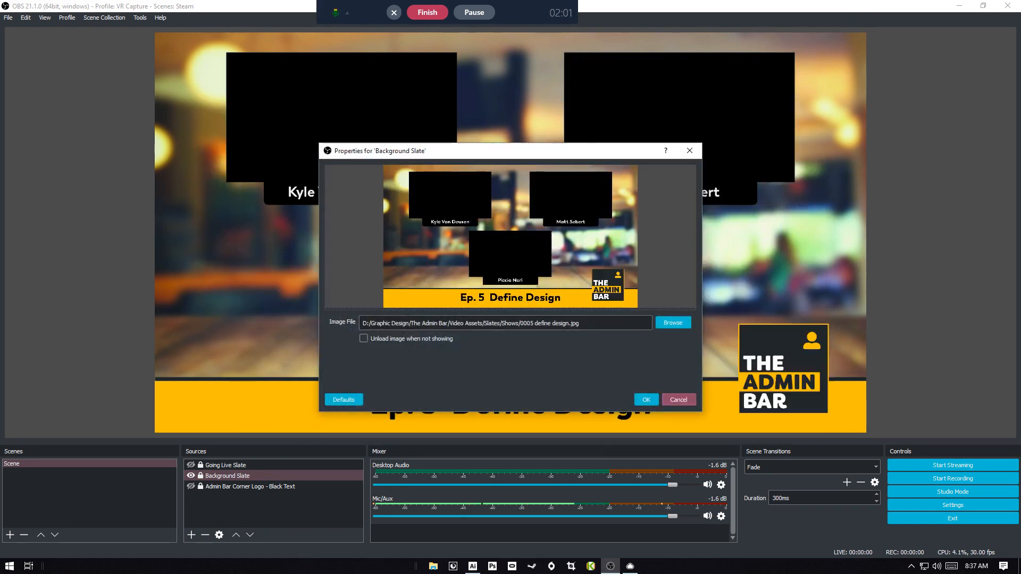
left_click(645, 399)
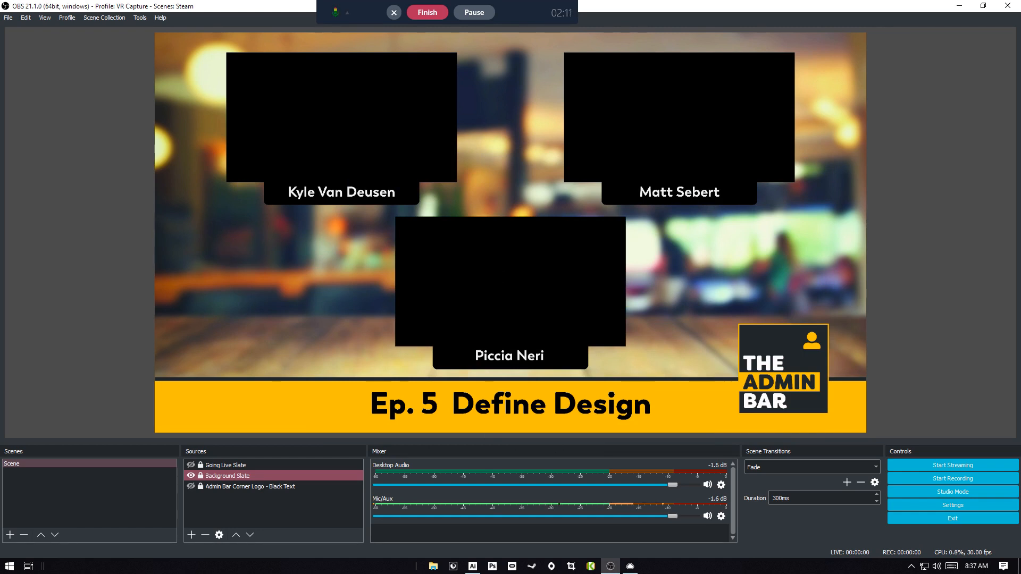
- Set the Stream service to Facebook Live in Settings, then enable Studio Mode
left_click(8, 18)
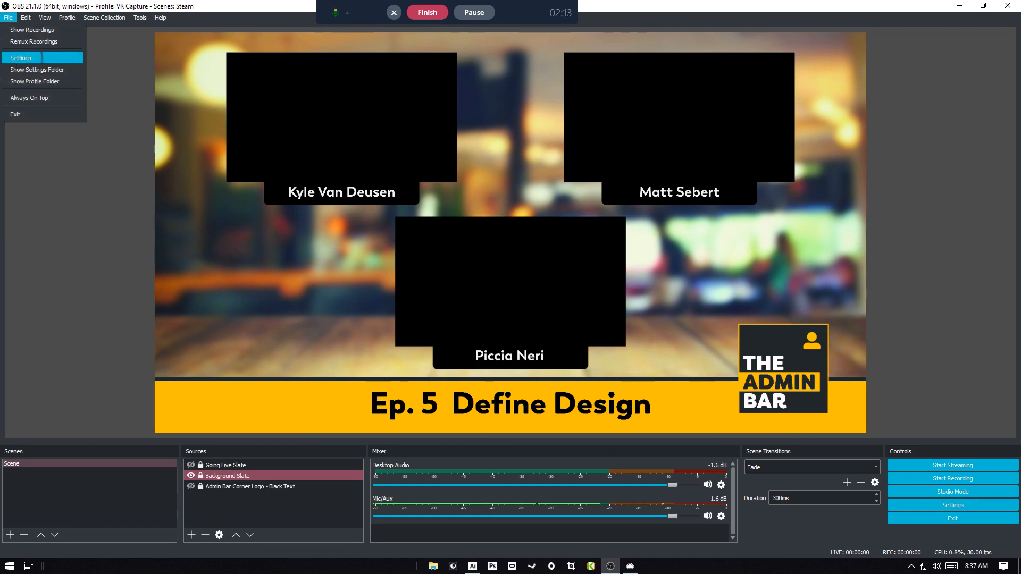
left_click(20, 57)
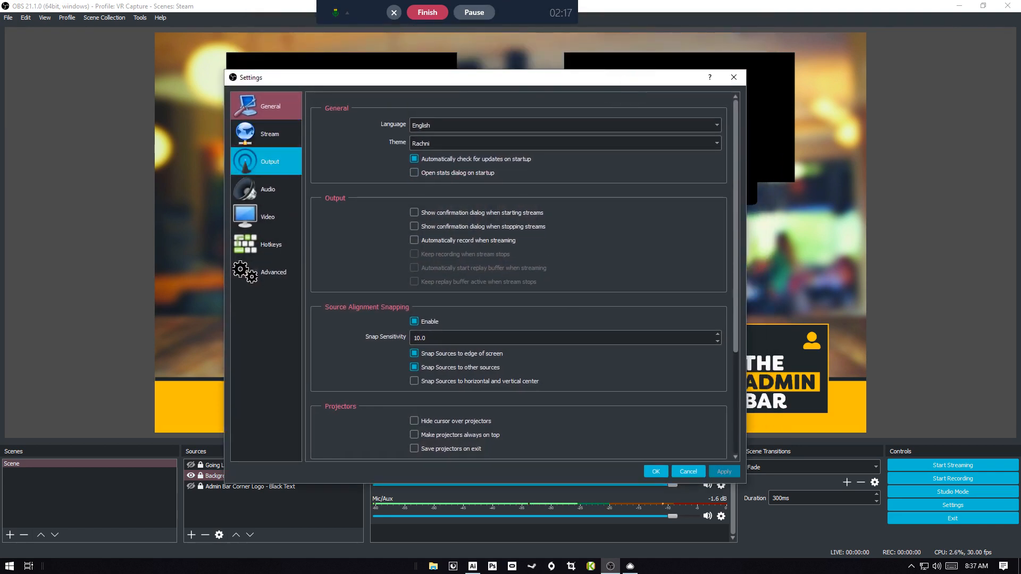
left_click(270, 134)
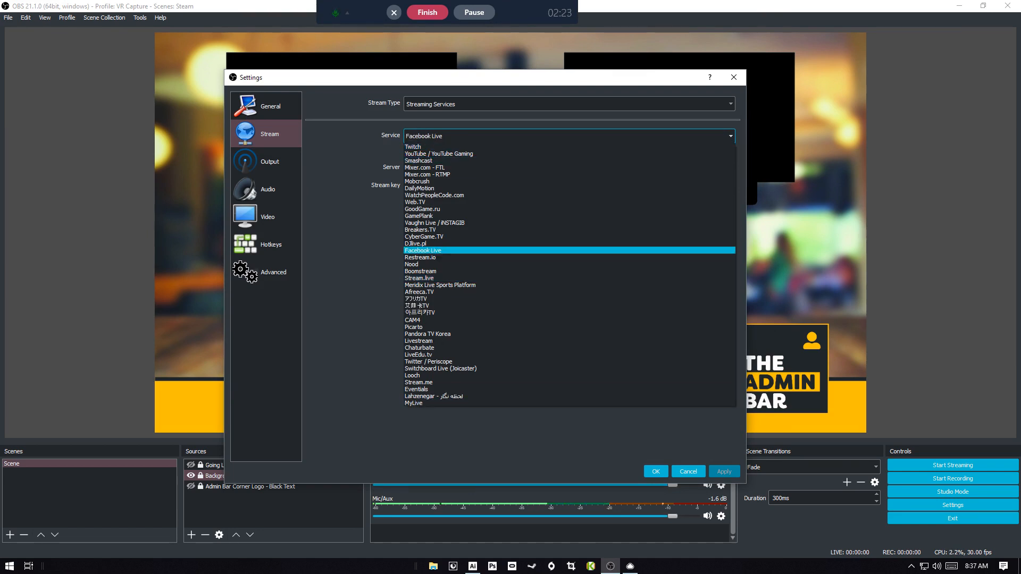
left_click(422, 250)
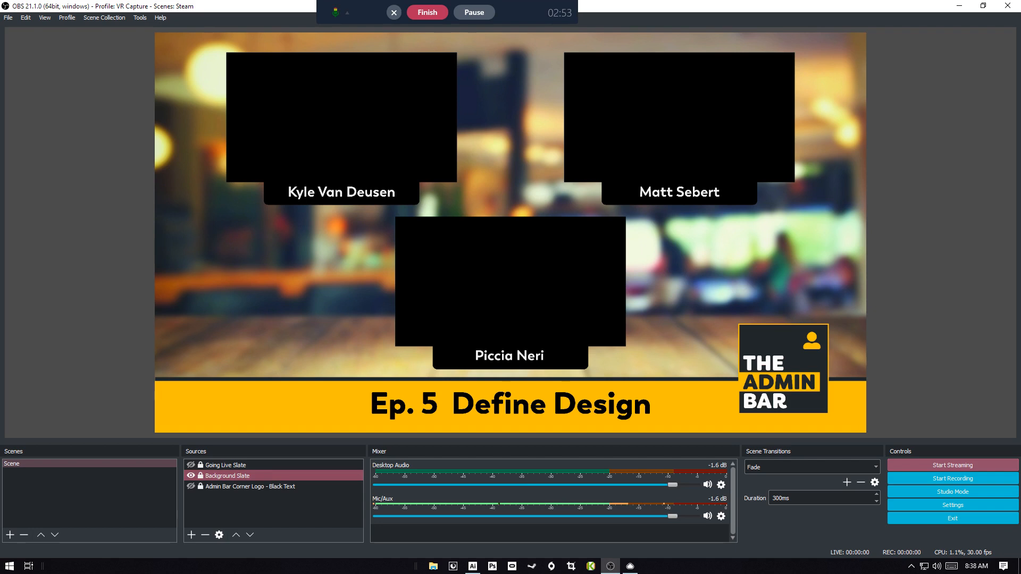
left_click(225, 465)
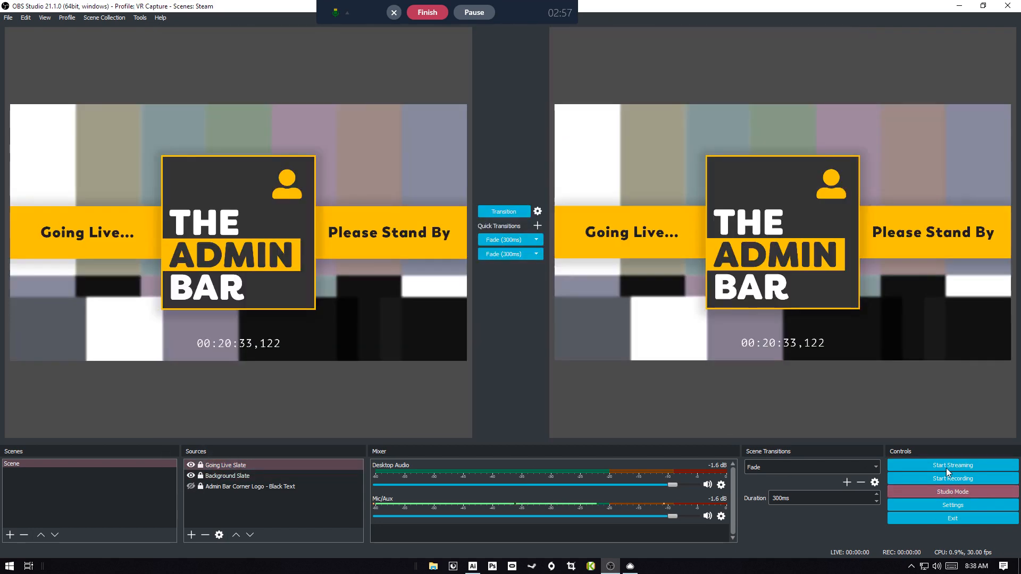
mouse_move(605, 272)
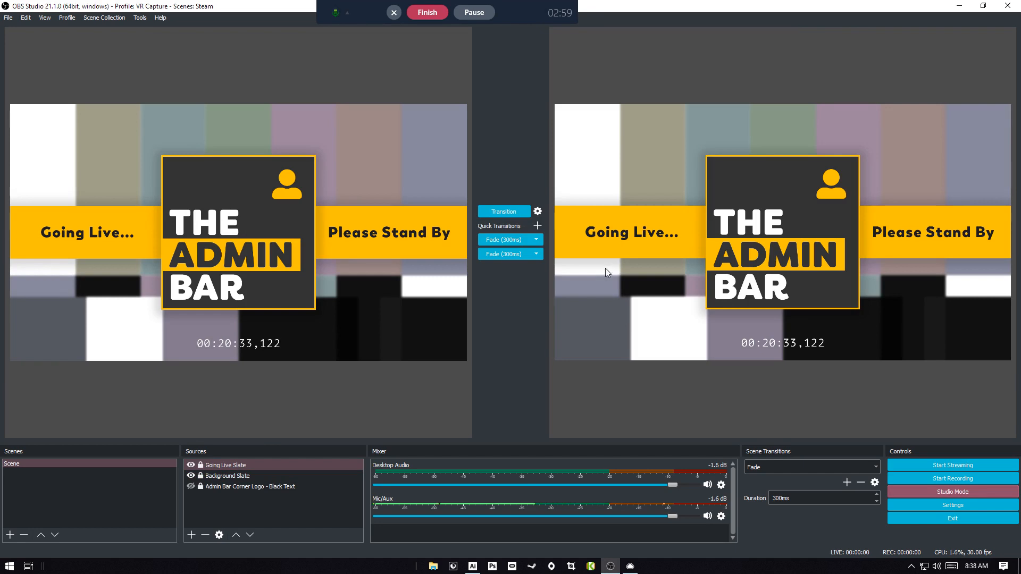
mouse_move(727, 279)
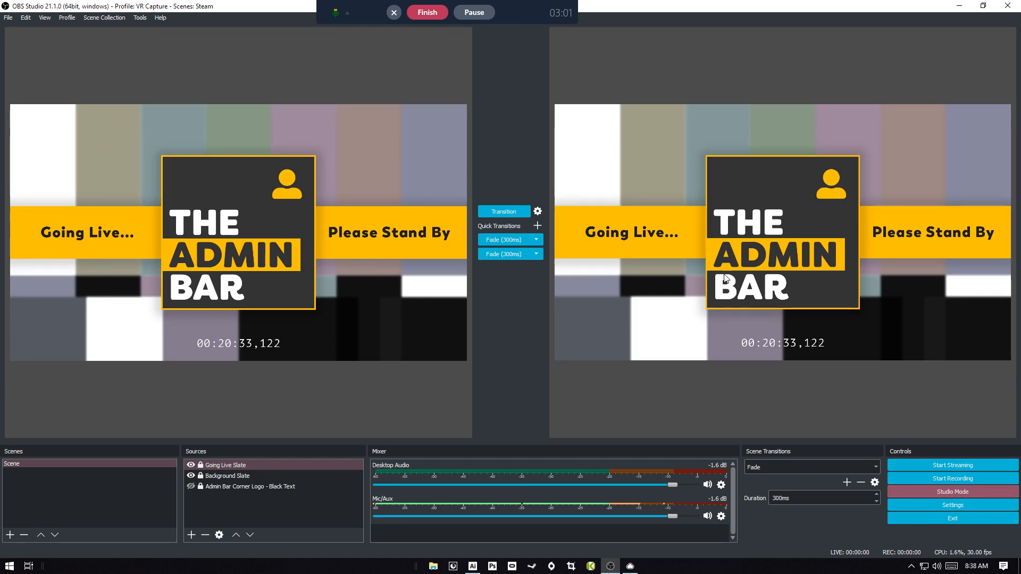
mouse_move(638, 263)
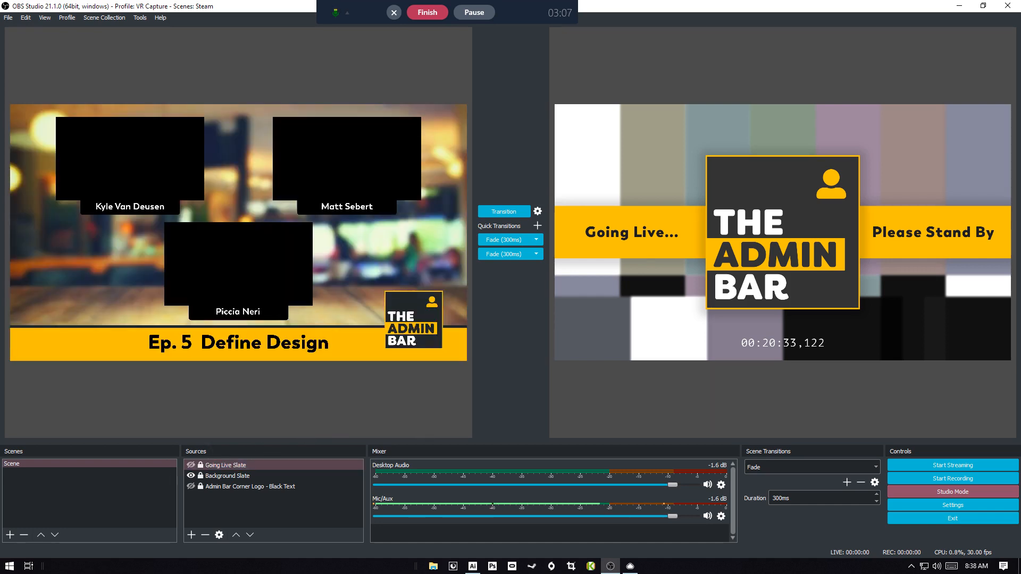
mouse_move(568, 255)
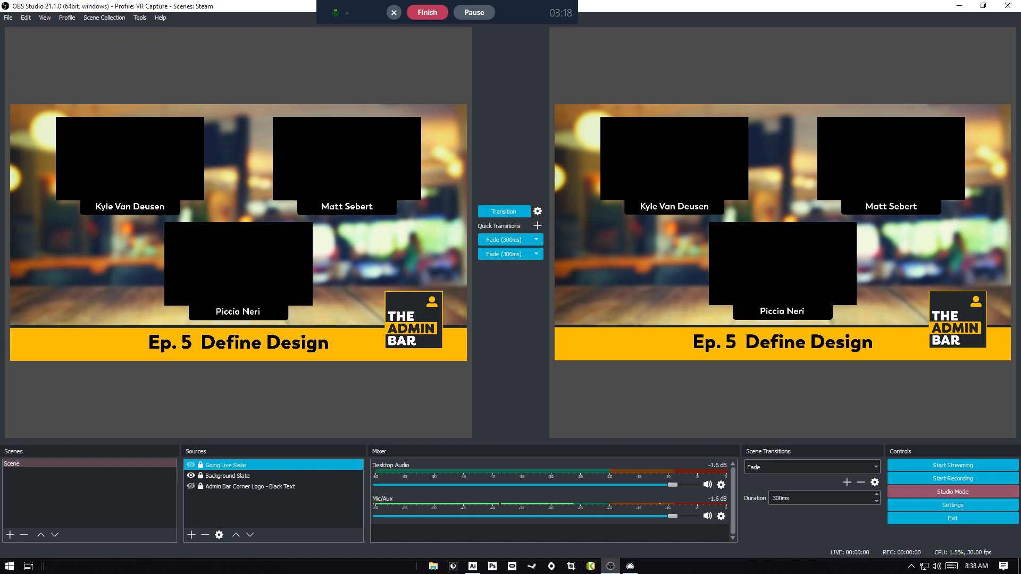
- Hide the Going Live Slate so preview and program show the Ep. 5 guest slate
left_click(249, 486)
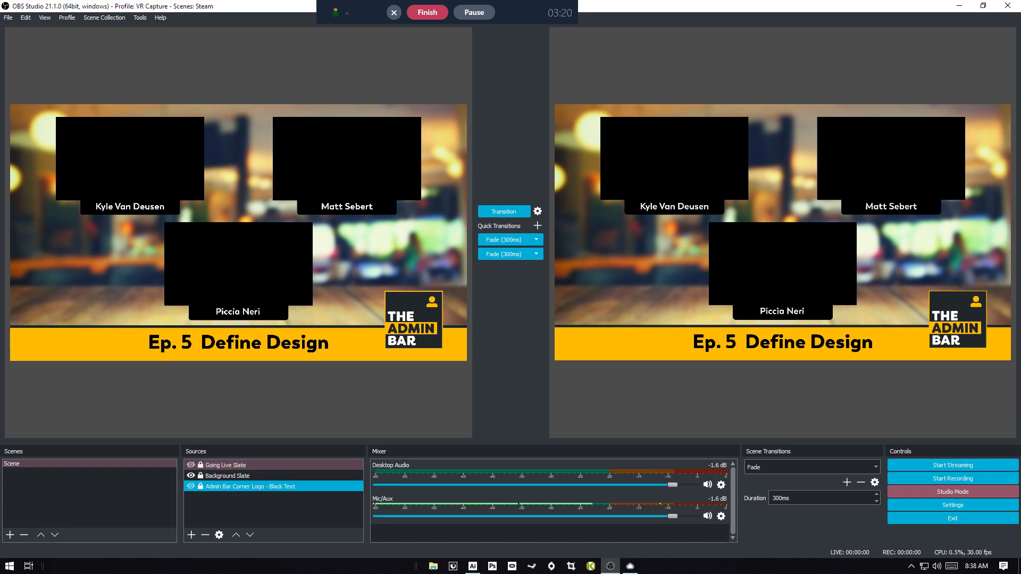
left_click(225, 464)
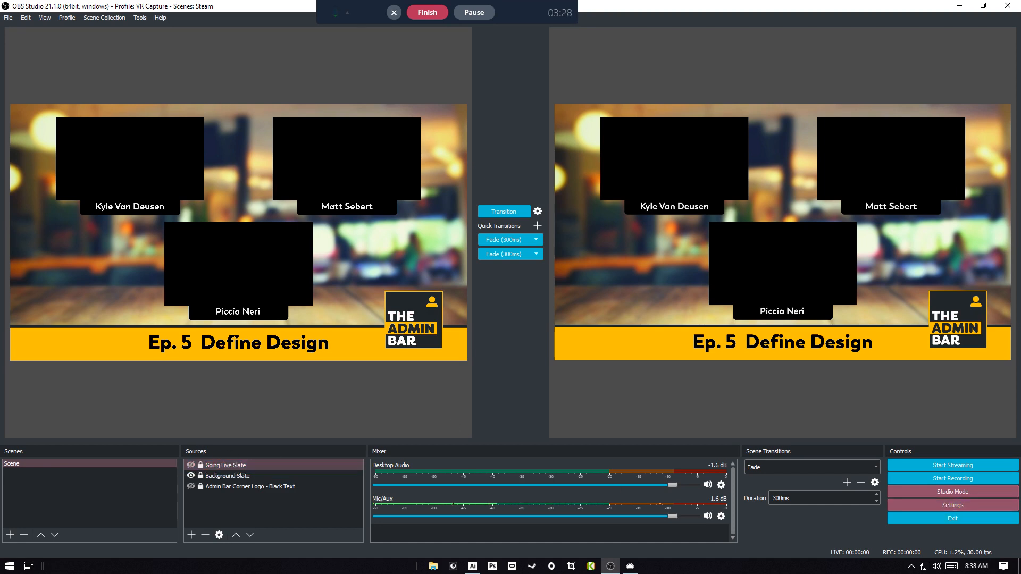
- Leave Studio Mode and add a Window Capture of the Firefox Admin Bar window fitted into Kyle Van Deusen's box
left_click(951, 492)
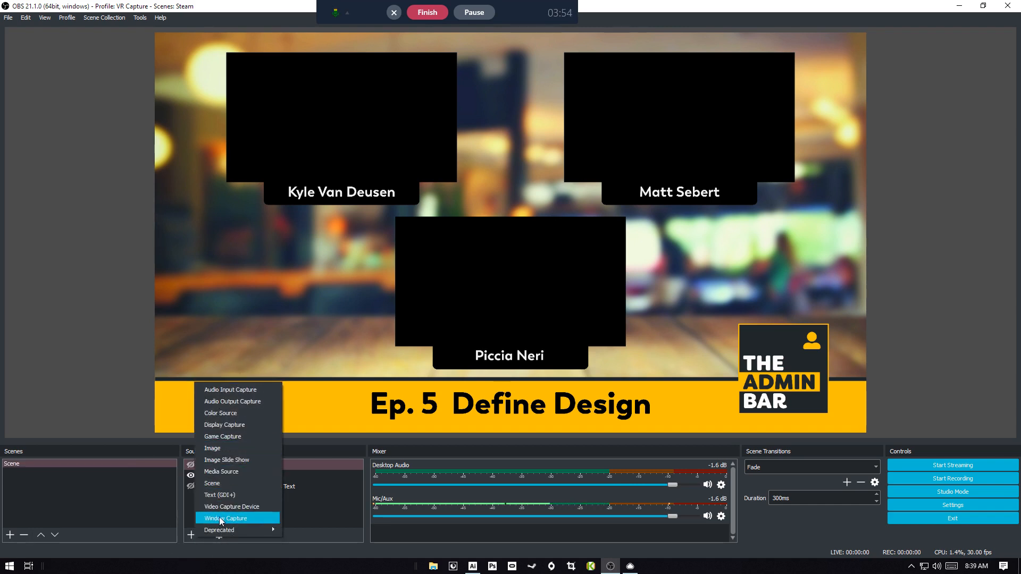
left_click(226, 518)
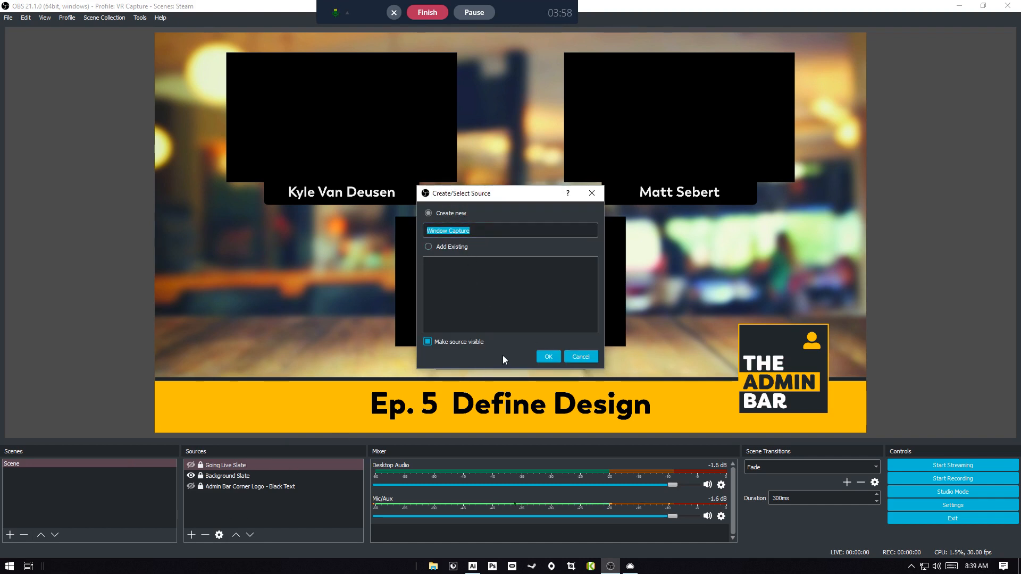
left_click(546, 356)
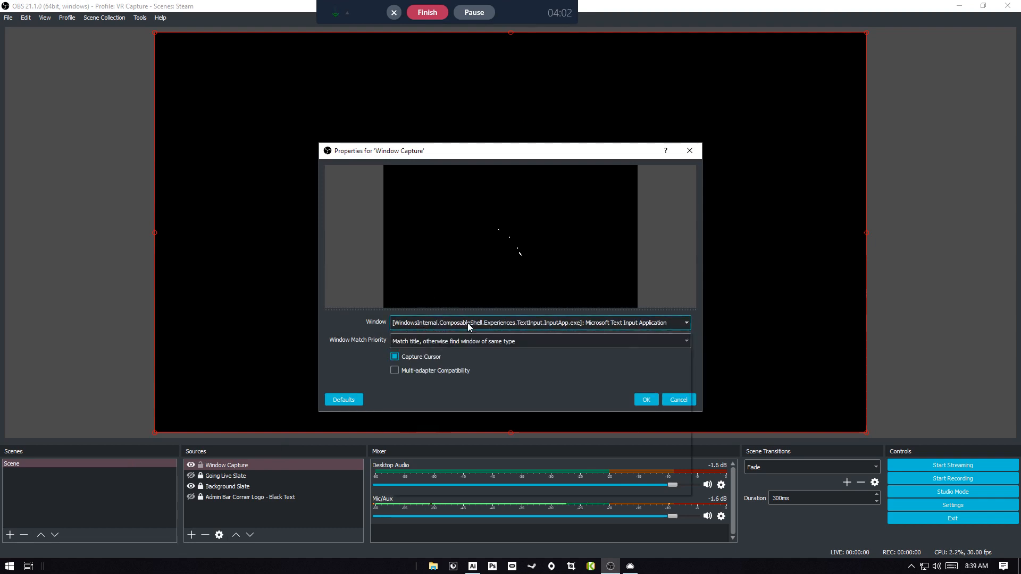
left_click(684, 322)
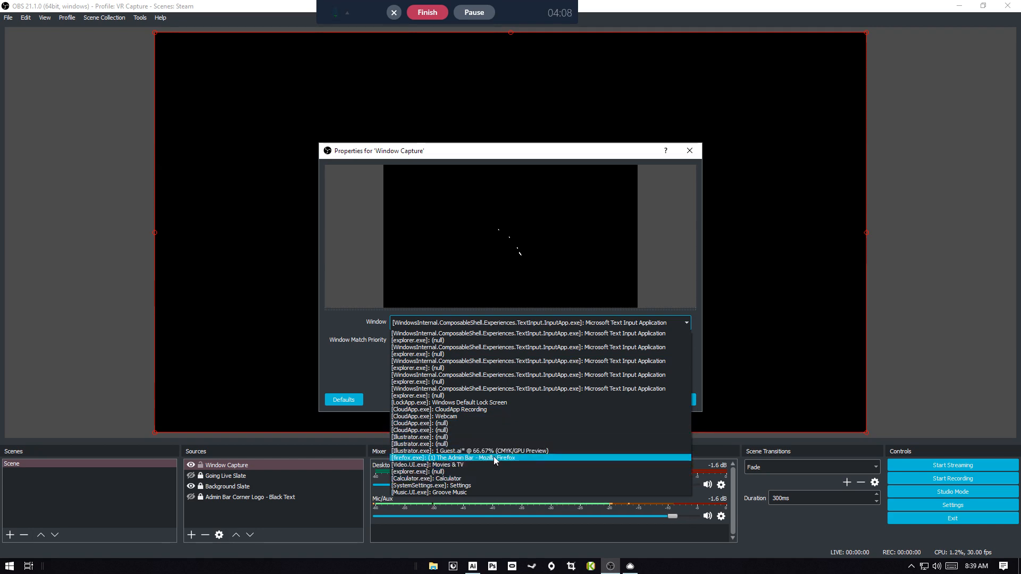
left_click(454, 457)
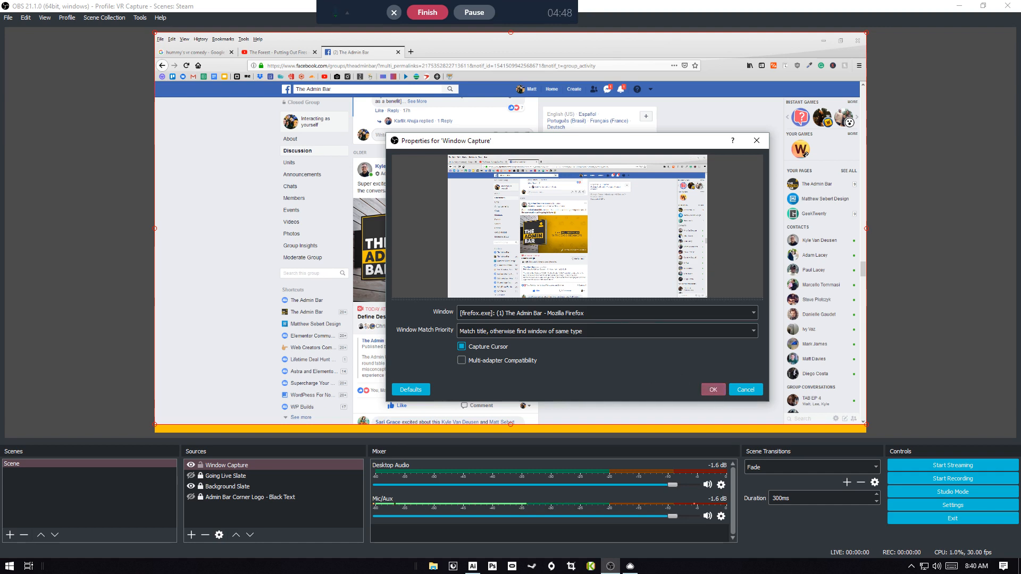
left_click(744, 390)
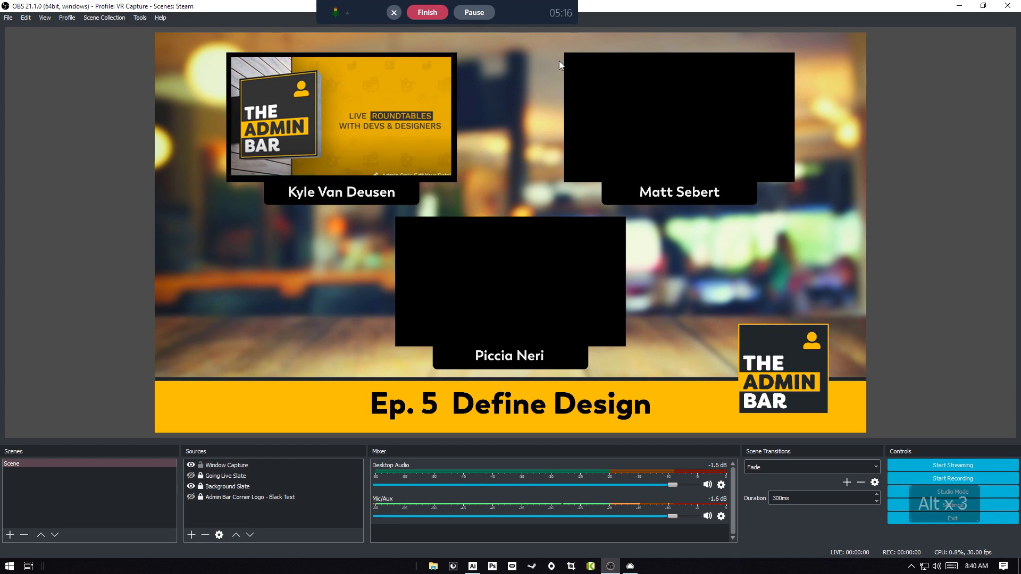
- Add Window Capture 2 of the Firefox Define Design event post cropped into Matt Sebert's box
left_click(191, 535)
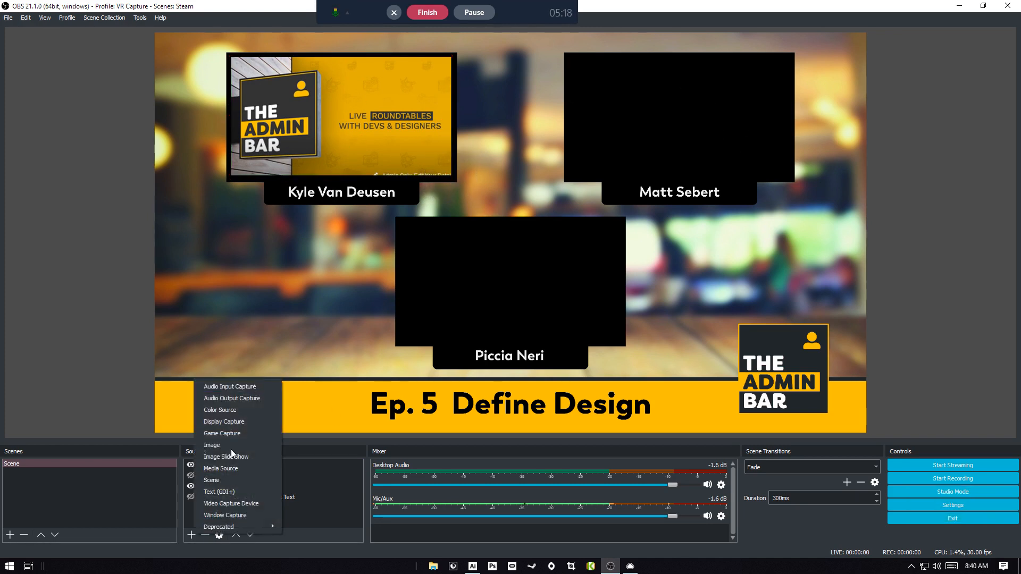
left_click(225, 515)
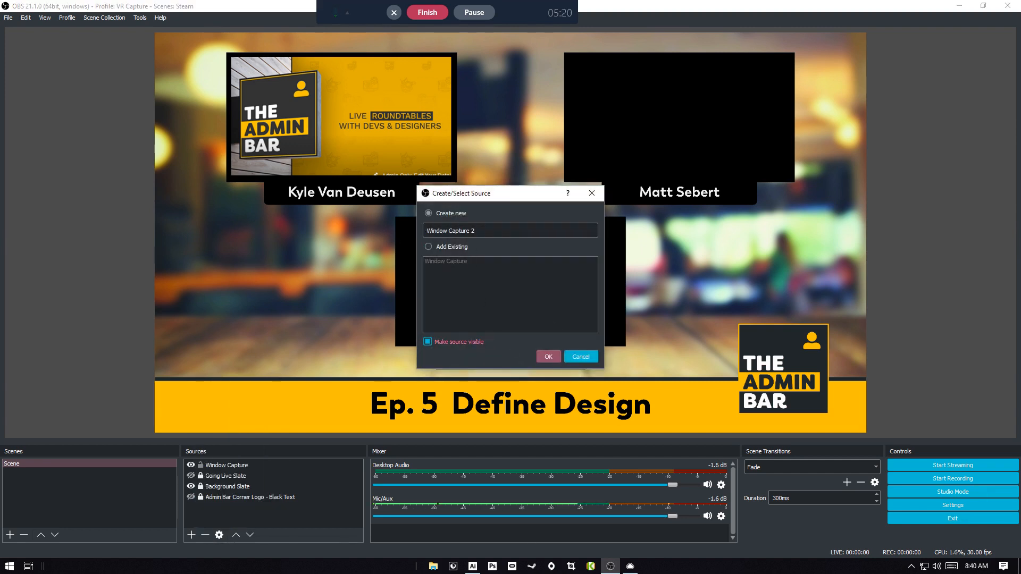
left_click(547, 356)
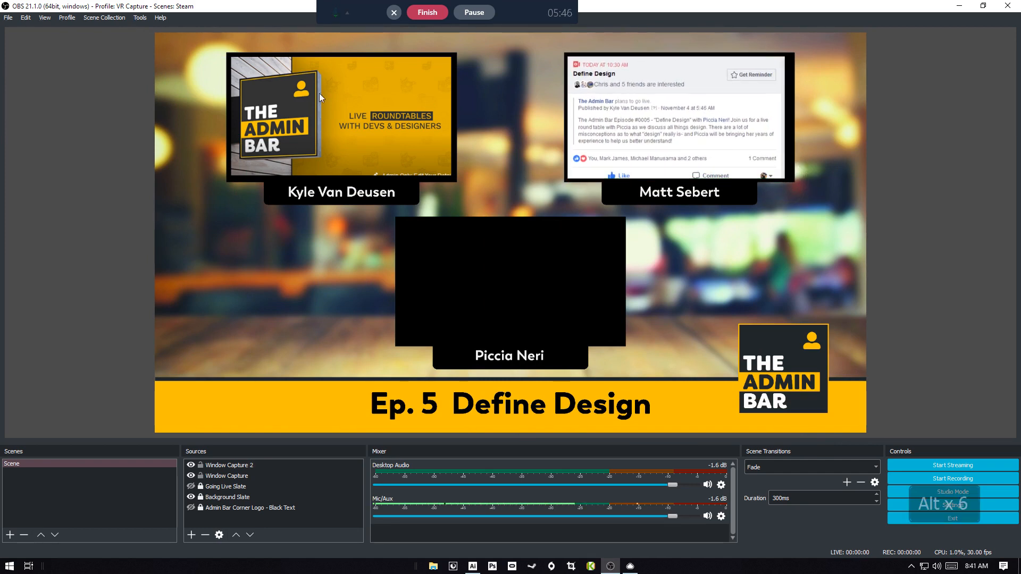
left_click(227, 477)
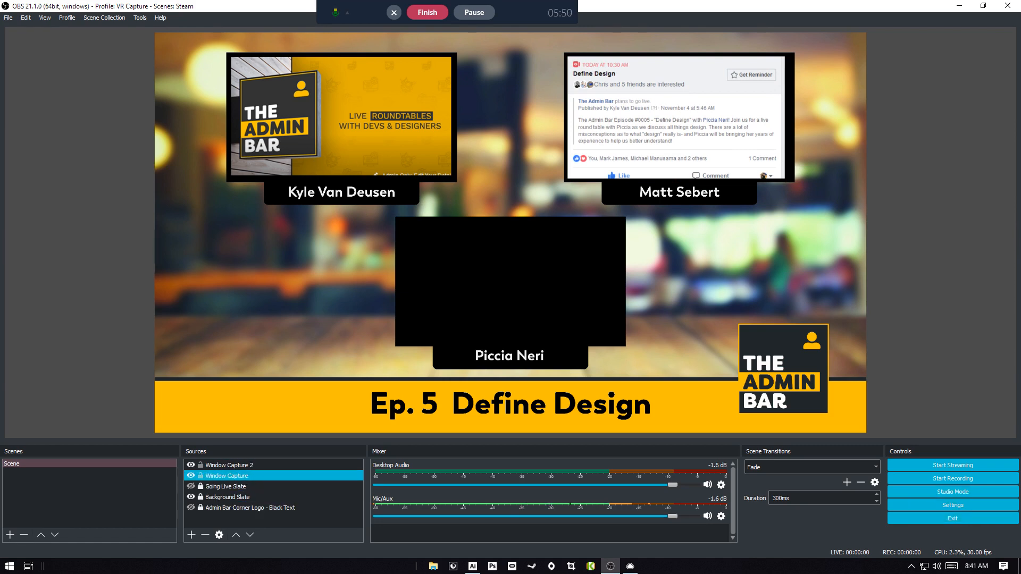
- Move the Going Live Slate to the top of the Sources list above both window captures
left_click(229, 486)
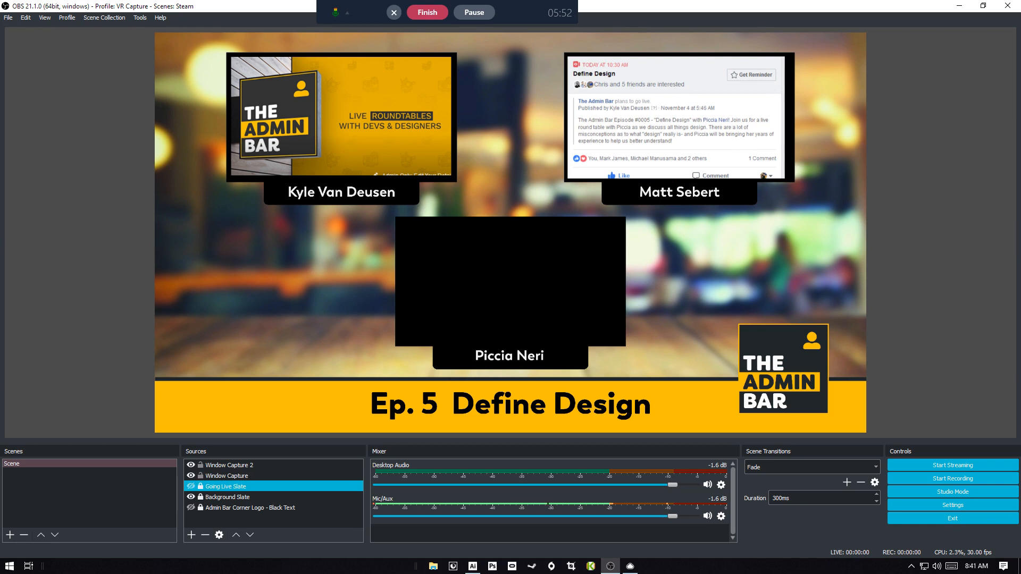
left_click(231, 465)
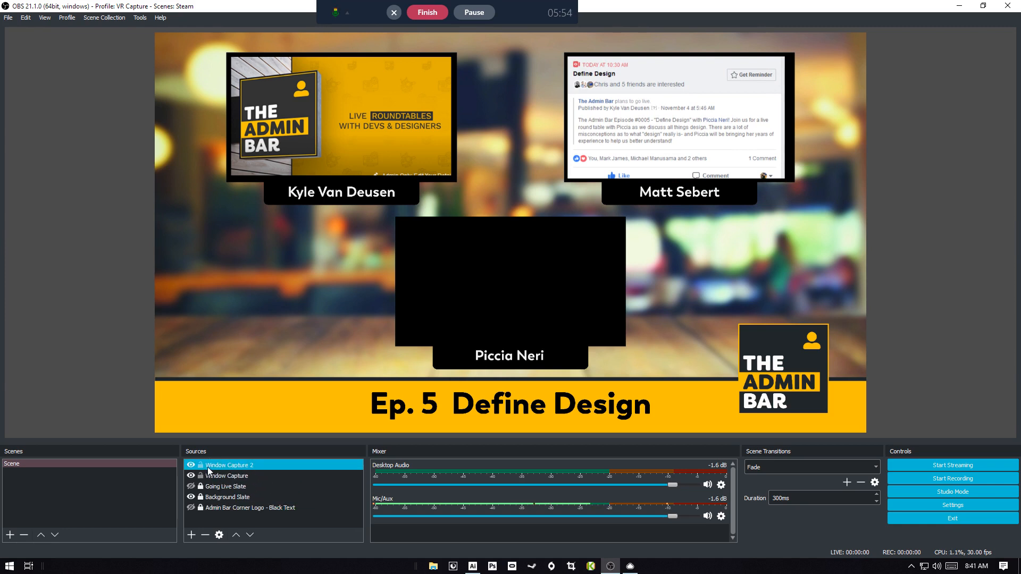
left_click(225, 486)
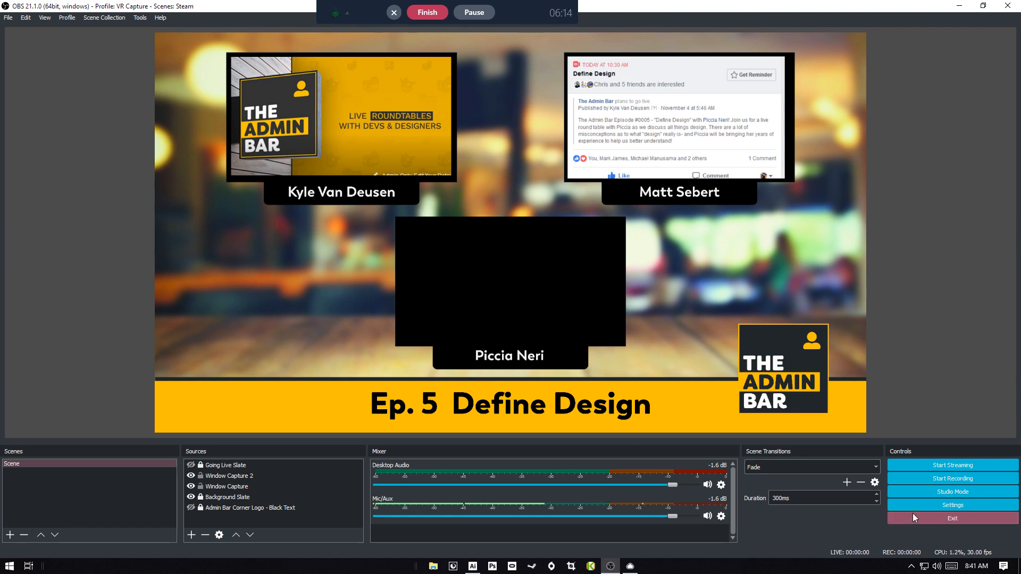
left_click(226, 465)
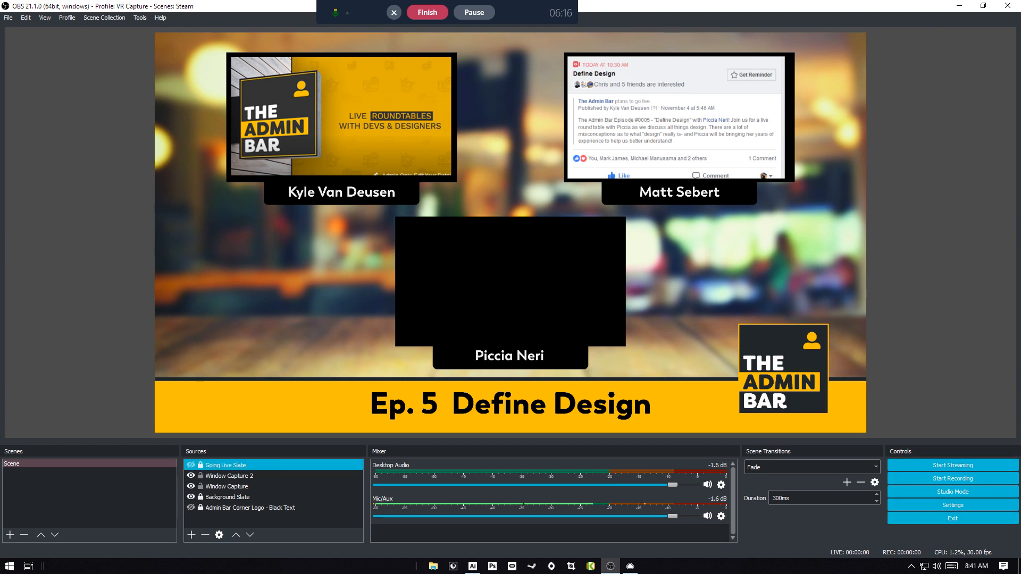